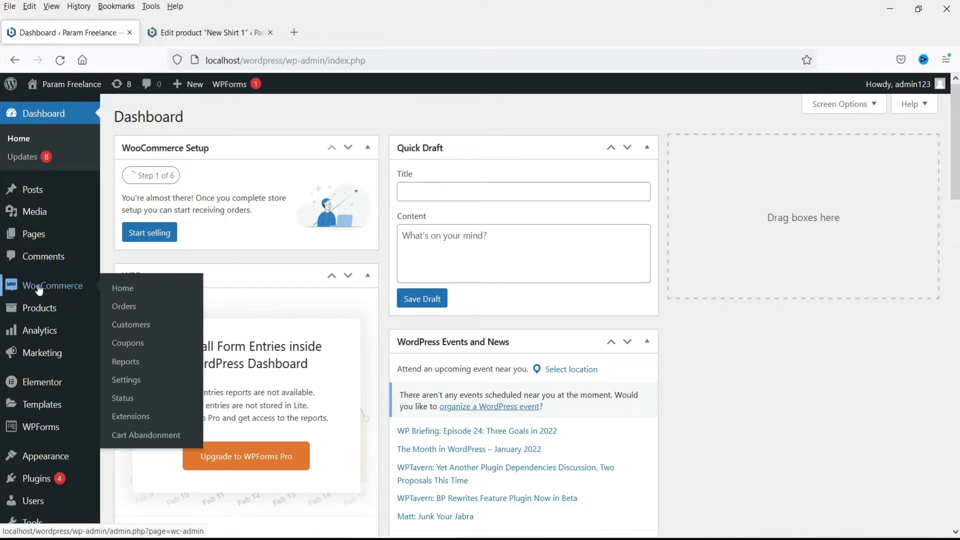
mouse_move(126, 380)
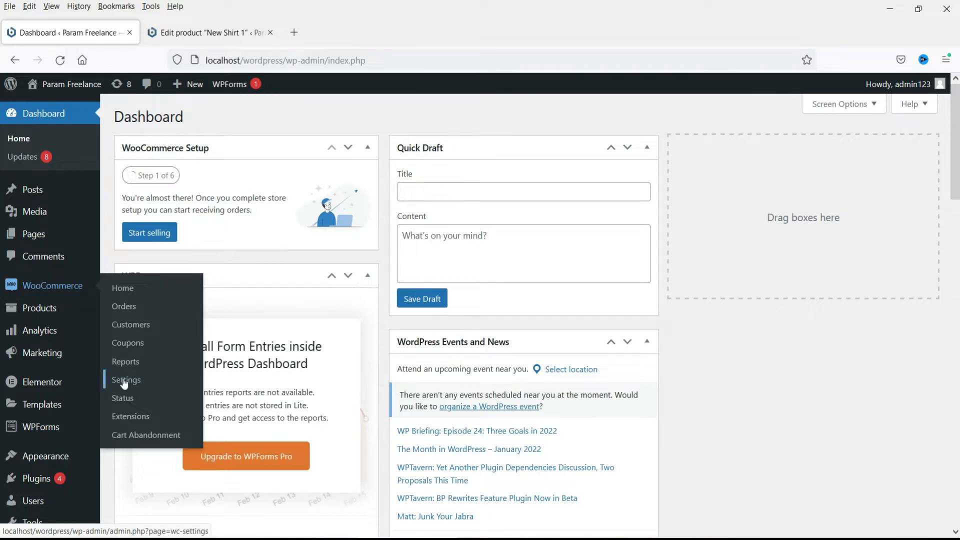
Go to WooCommerce Settings and bring up the Accounts & Privacy settings page.
left_click(126, 380)
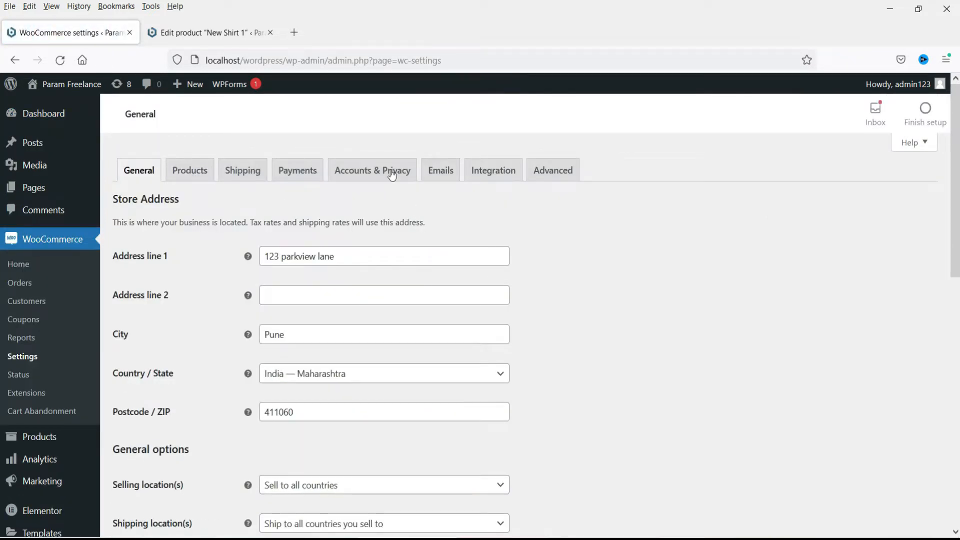
mouse_move(372, 170)
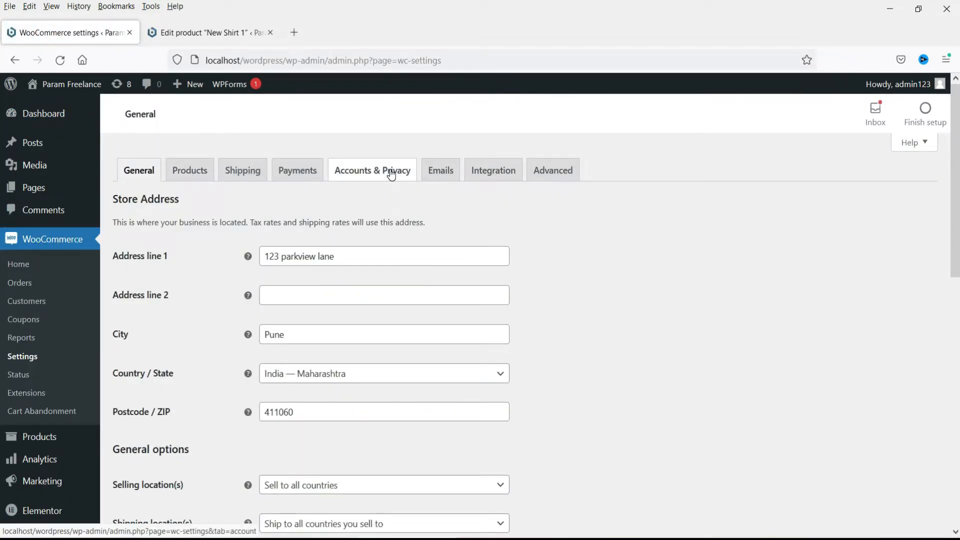
left_click(372, 170)
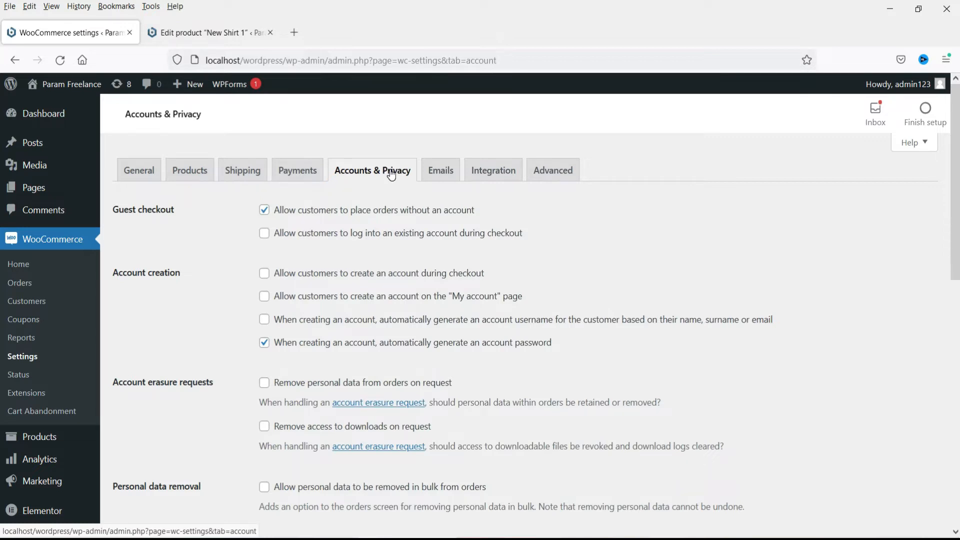
Disable ordering without an account, enable login to an existing account at checkout, and save.
left_click(264, 209)
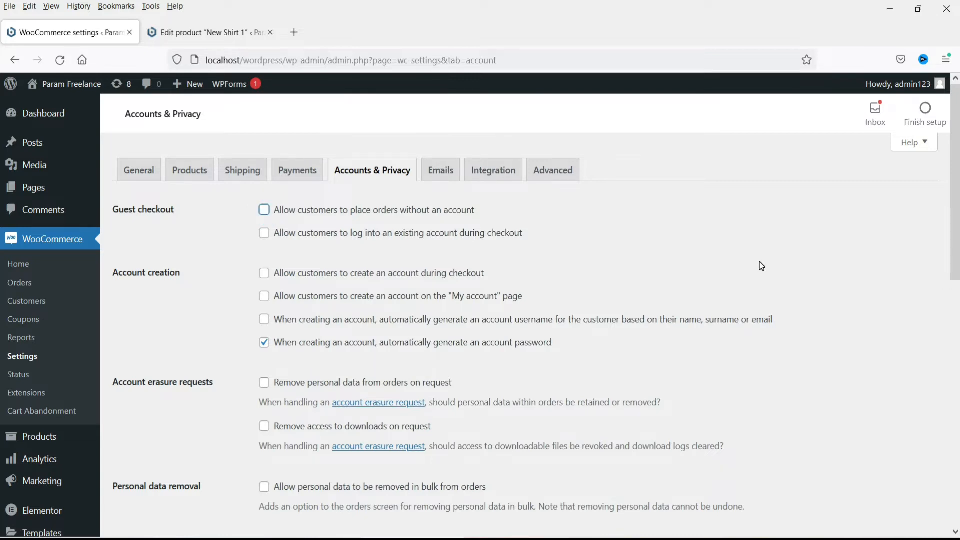
mouse_move(430, 223)
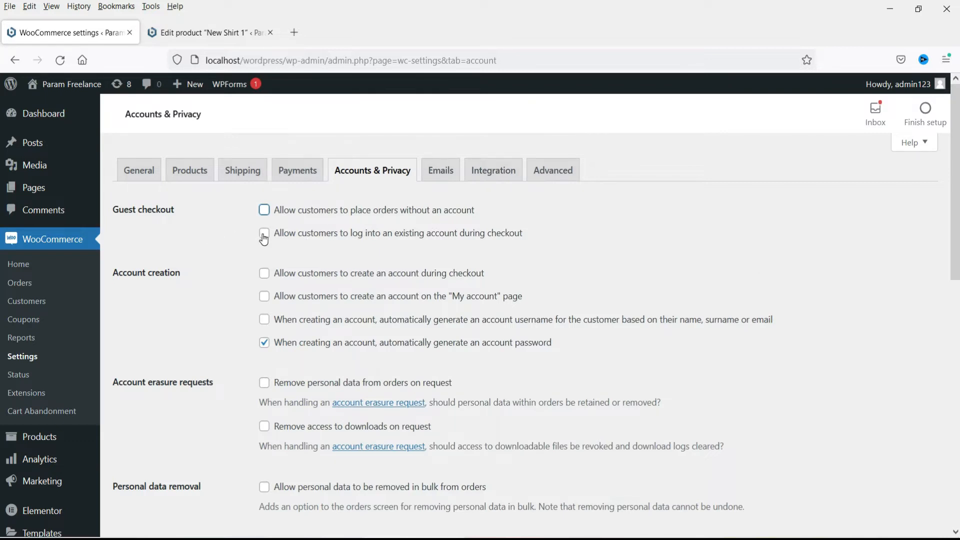
left_click(264, 233)
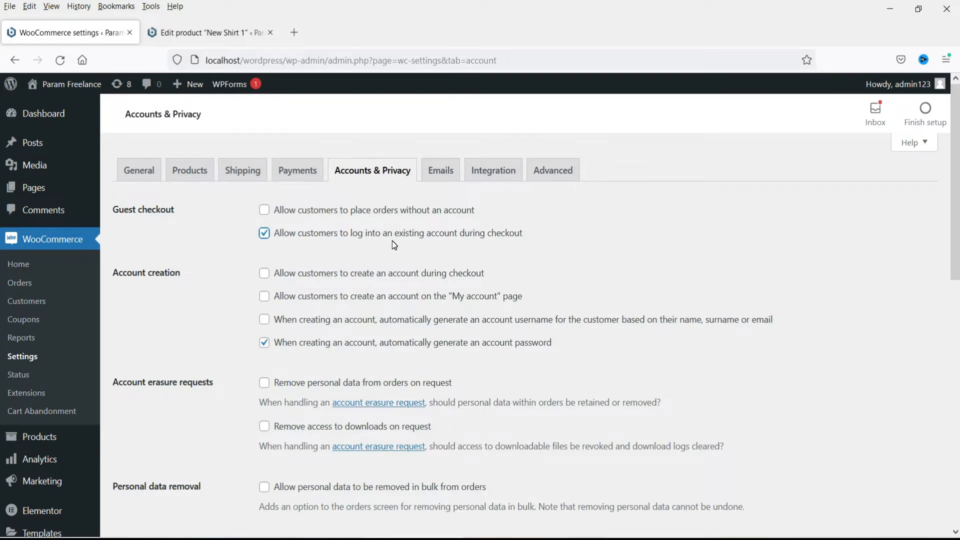
scroll("down", 3)
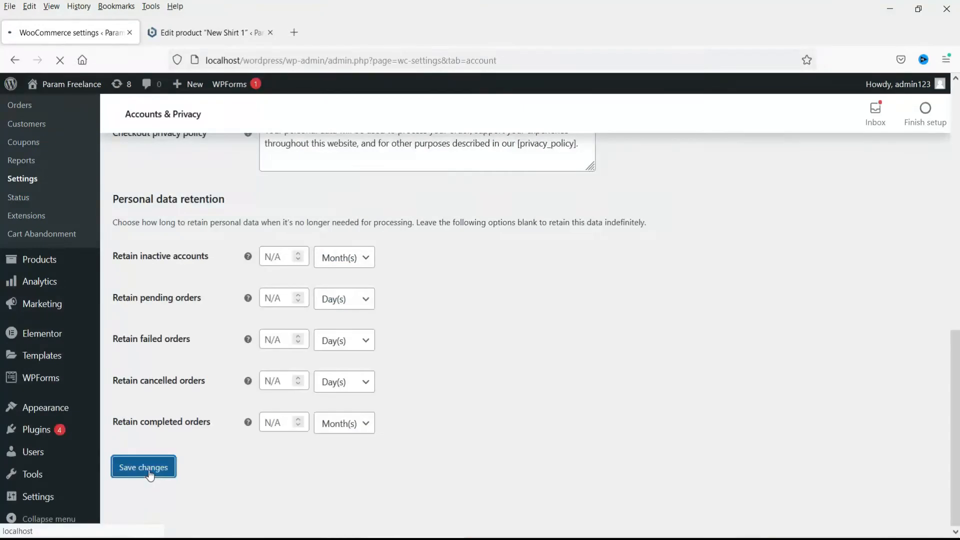
left_click(143, 467)
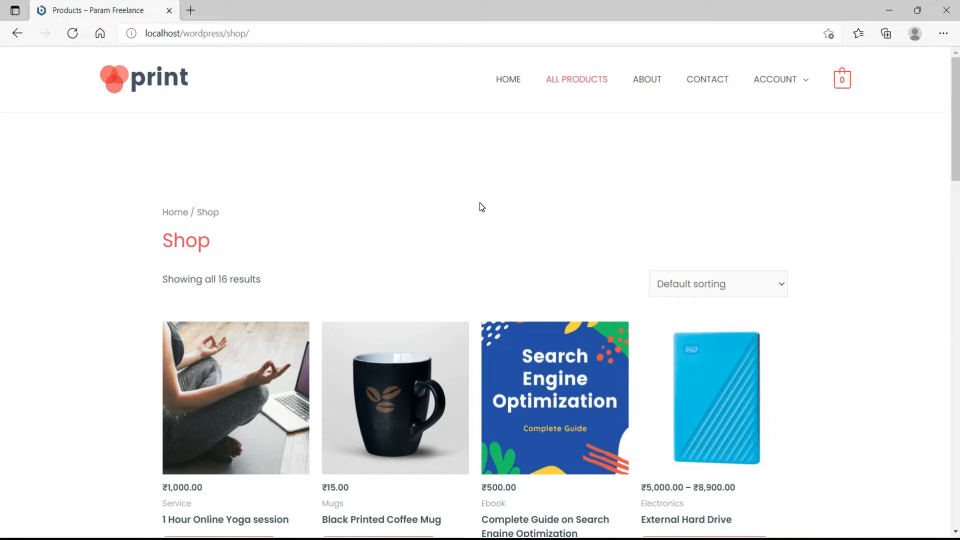
Add New Shirt 1 to the cart and proceed to checkout, which now requires login.
scroll("down", 3)
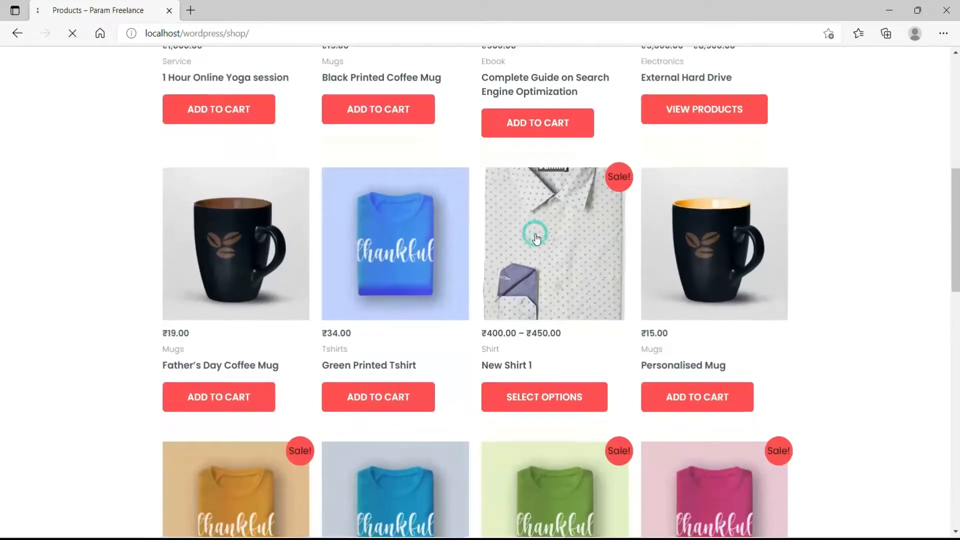
left_click(553, 243)
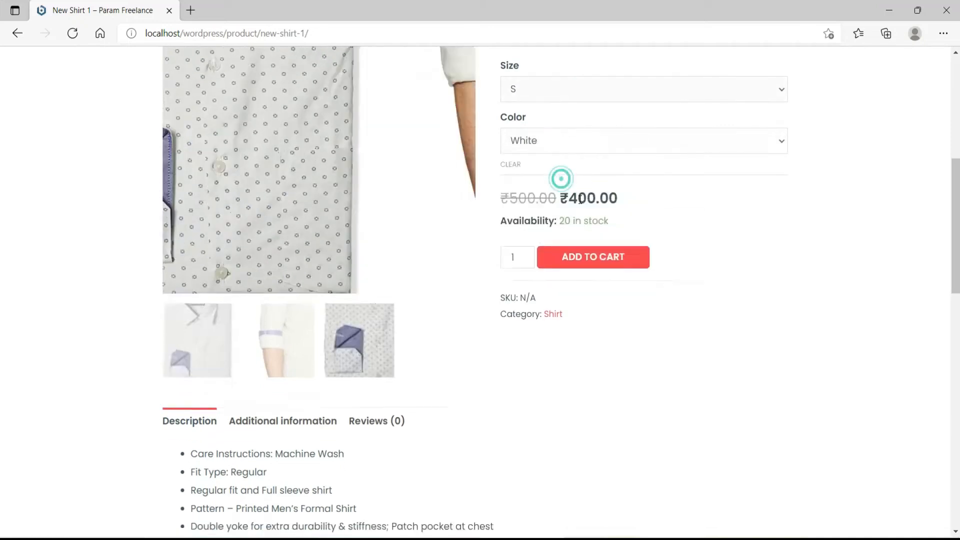
left_click(592, 257)
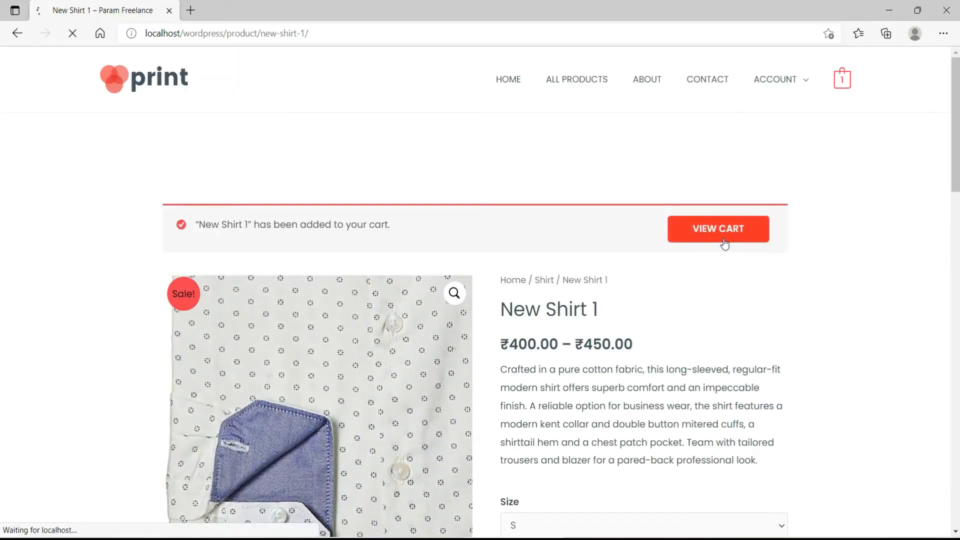
left_click(718, 228)
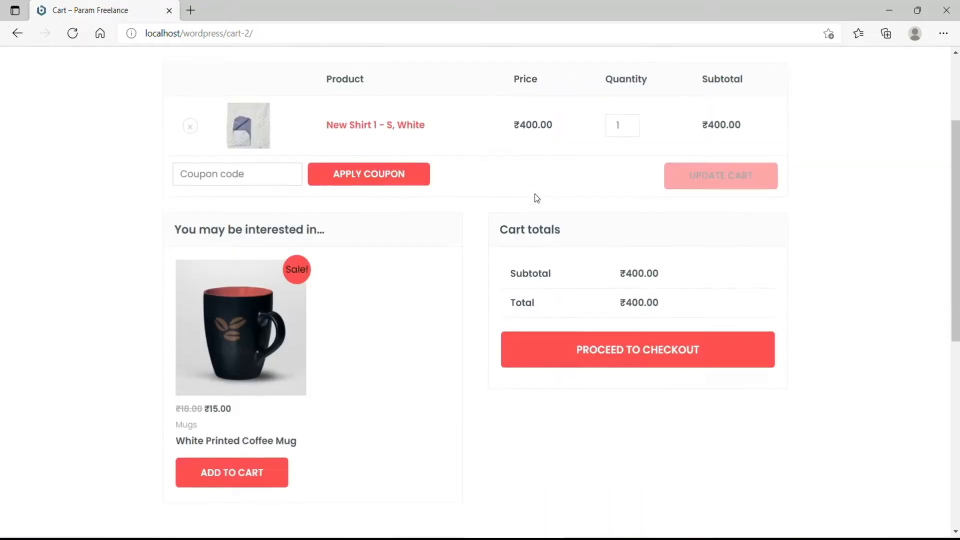
left_click(637, 350)
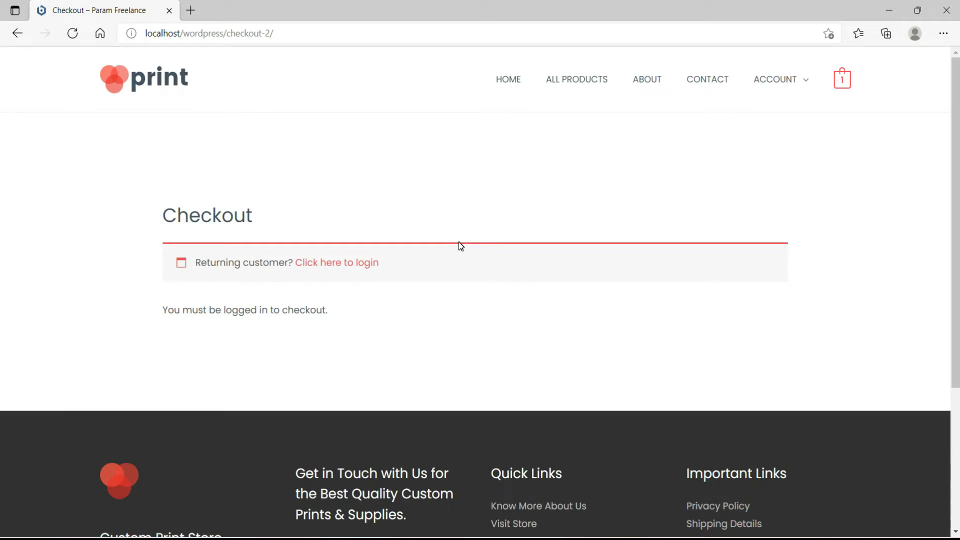
mouse_move(344, 268)
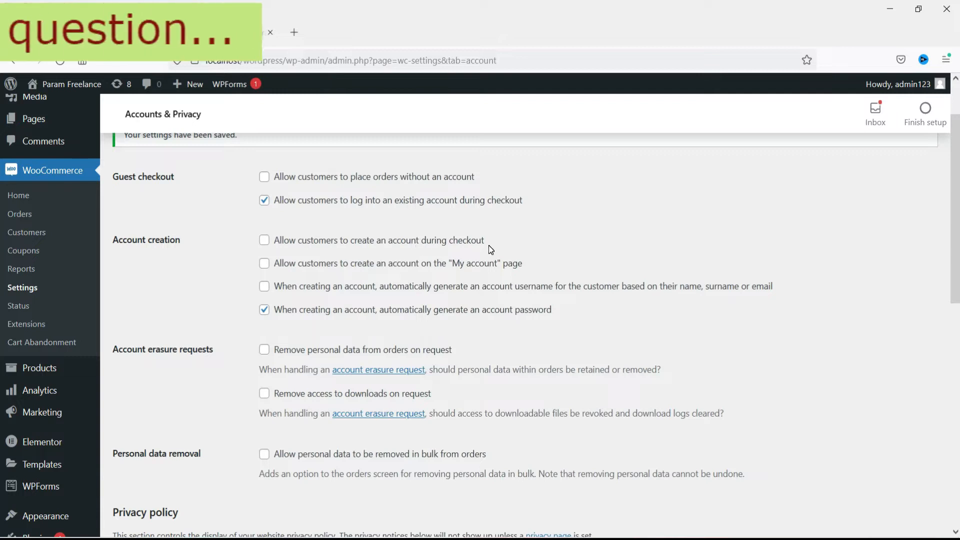
Save the settings with 'Allow customers to create an account during checkout' enabled.
scroll("down", 3)
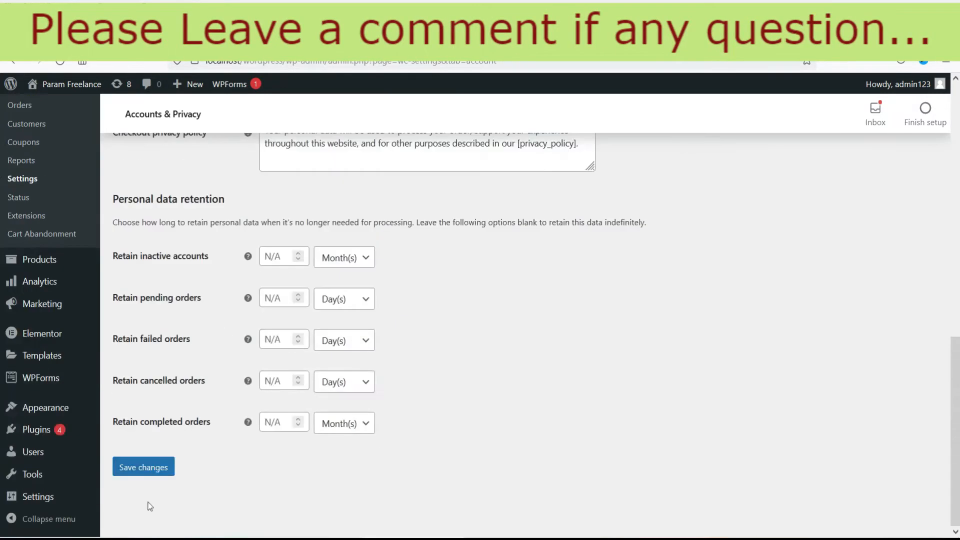
left_click(143, 467)
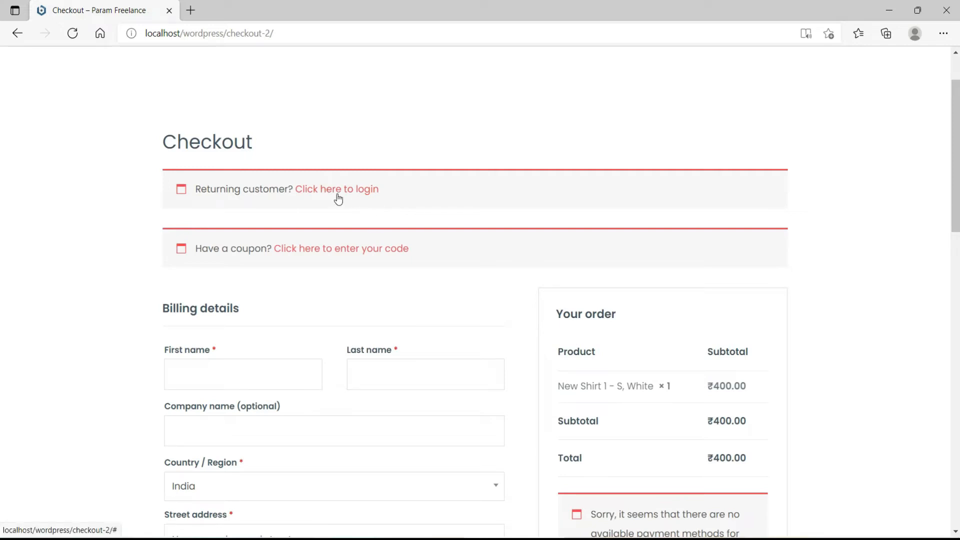
Inspect the checkout billing form for New Shirt 1, focusing the First name field.
scroll("down", 3)
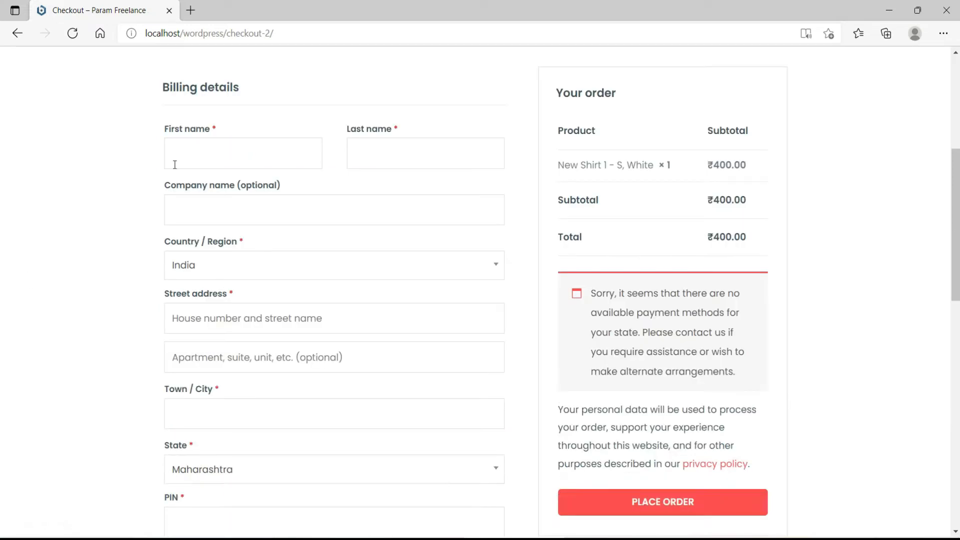
left_click(425, 153)
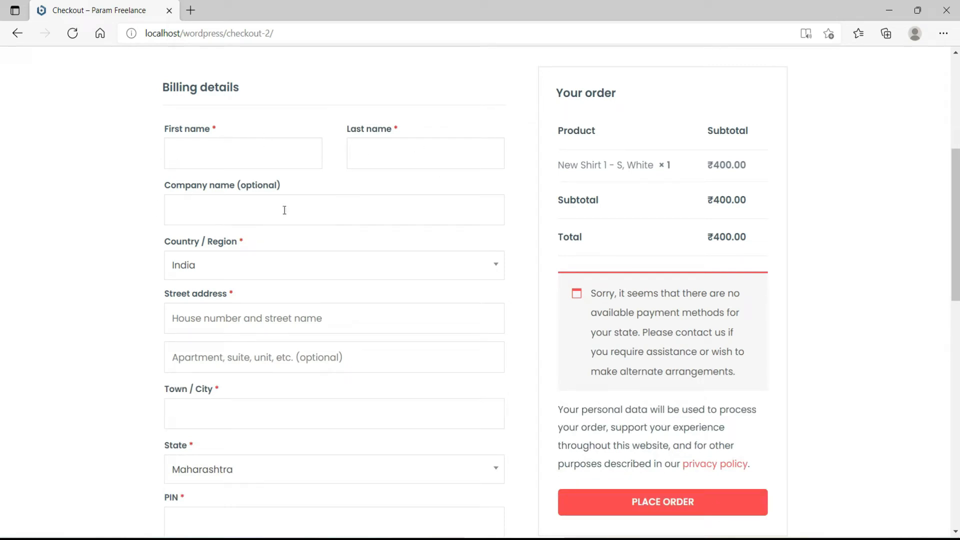
scroll("down", 3)
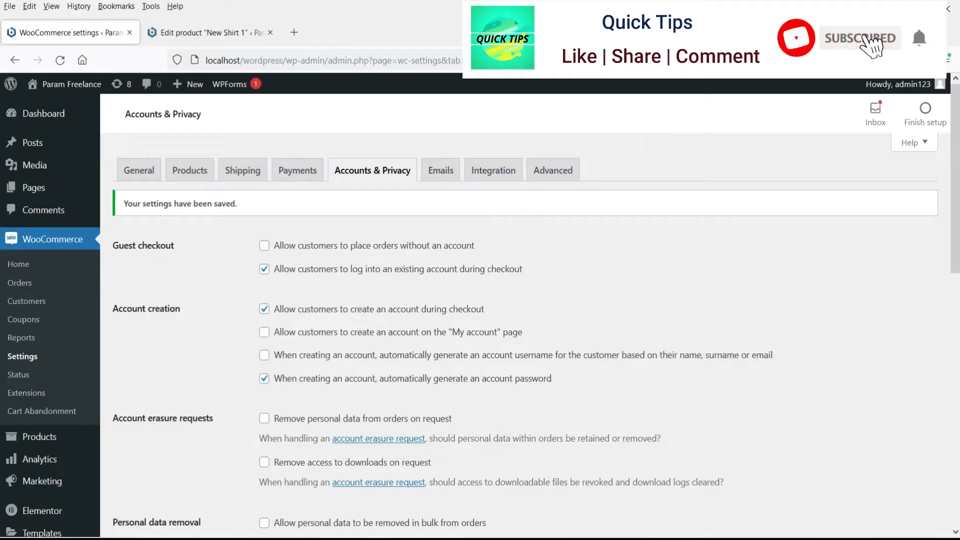
Save the Accounts & Privacy settings so the My account page shows a Register form.
scroll("down", 3)
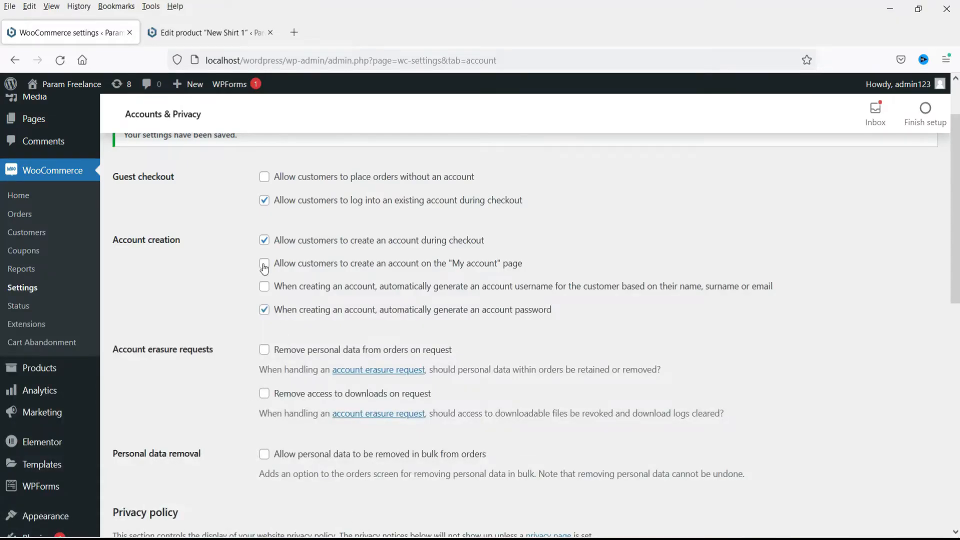
scroll("down", 3)
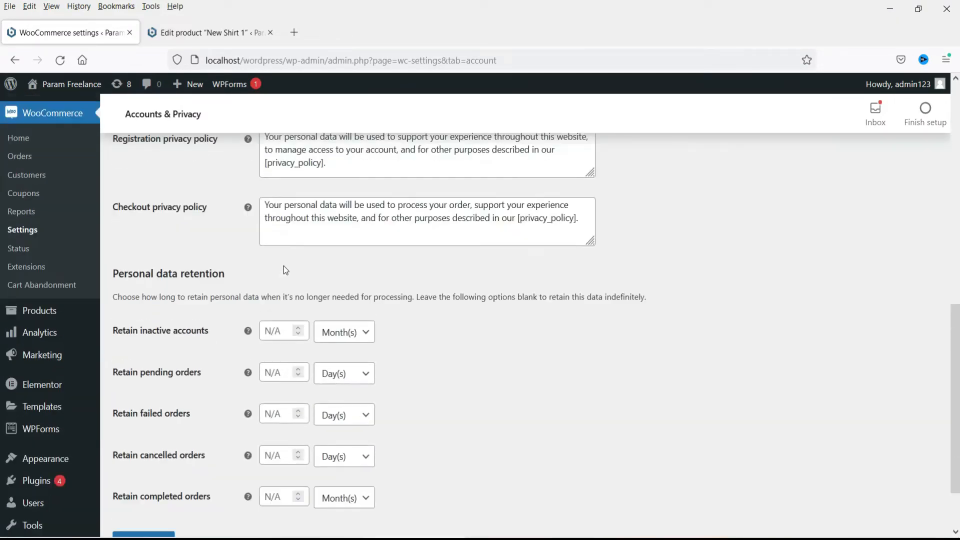
left_click(143, 467)
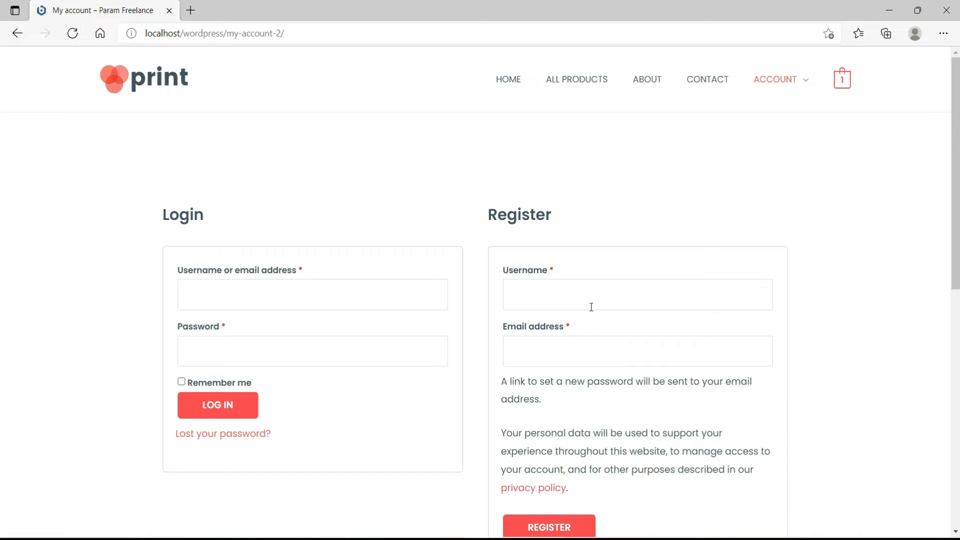
mouse_move(591, 306)
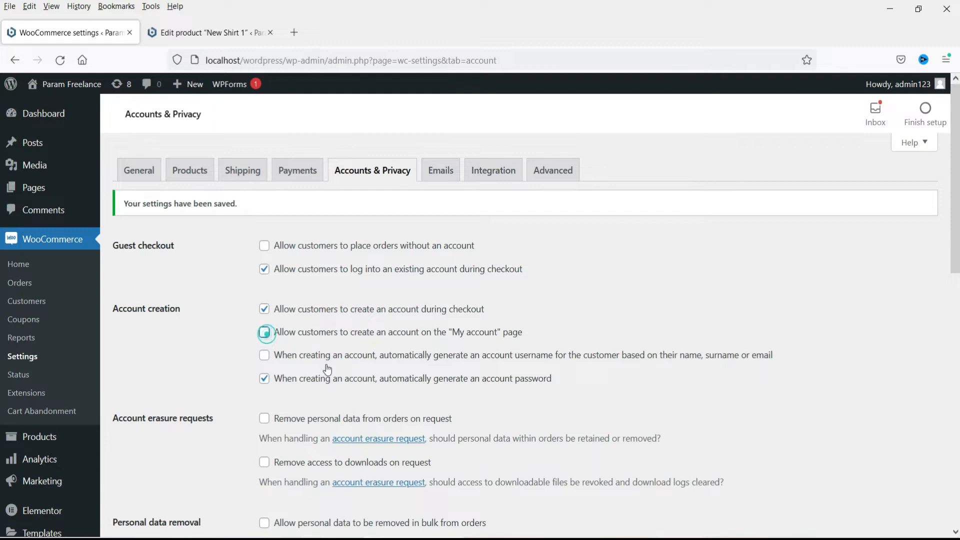
Turn off account creation on the My account page, save, and refresh the storefront to confirm.
left_click(143, 467)
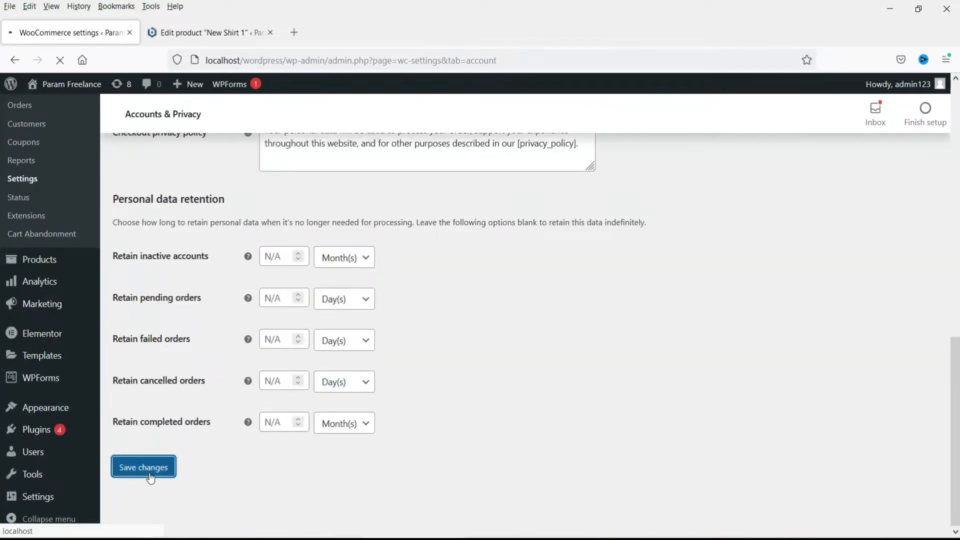
left_click(143, 467)
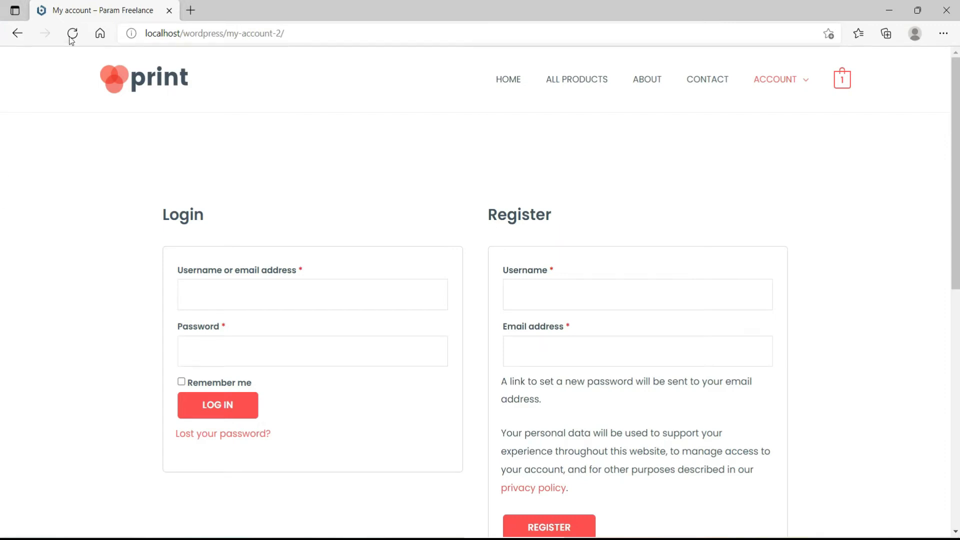
left_click(72, 34)
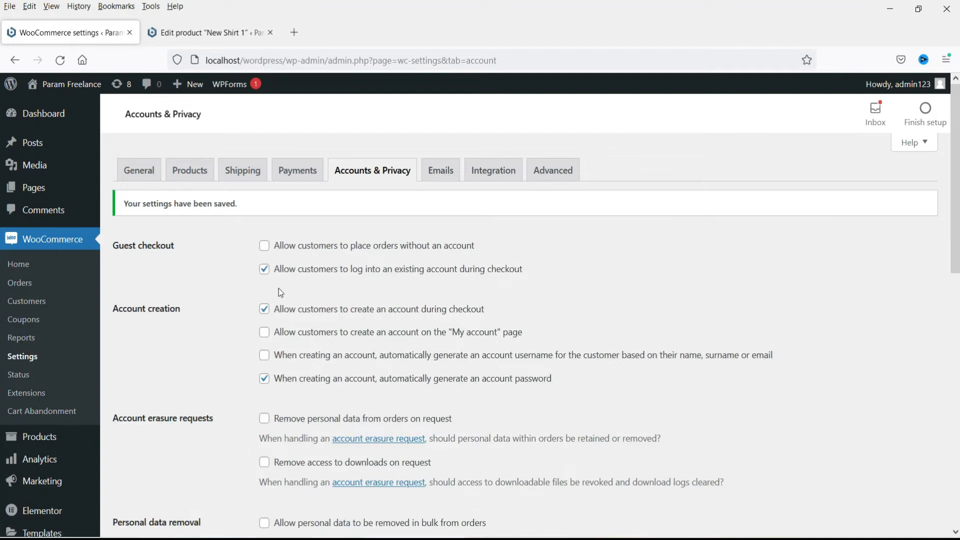
mouse_move(579, 378)
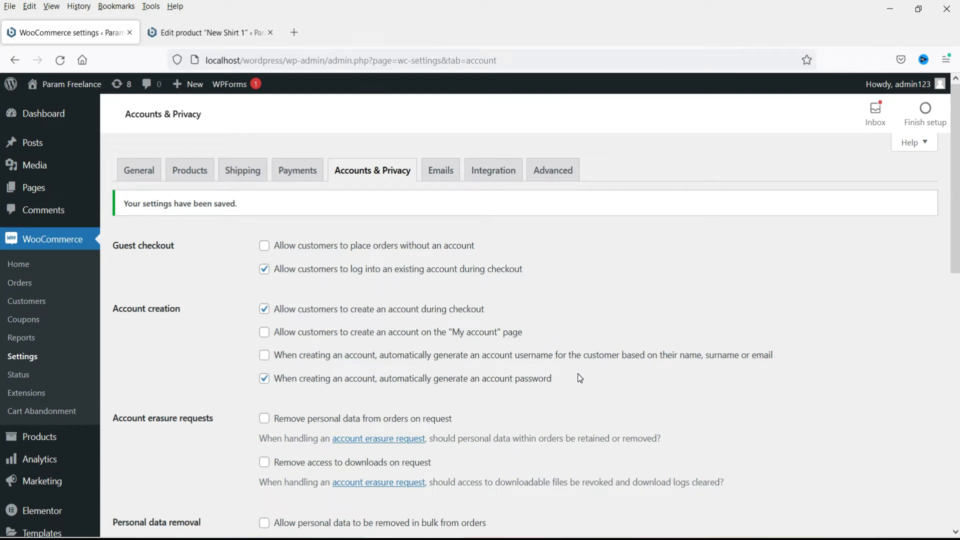
Enable automatic username generation for new customer accounts and save the settings.
left_click(264, 355)
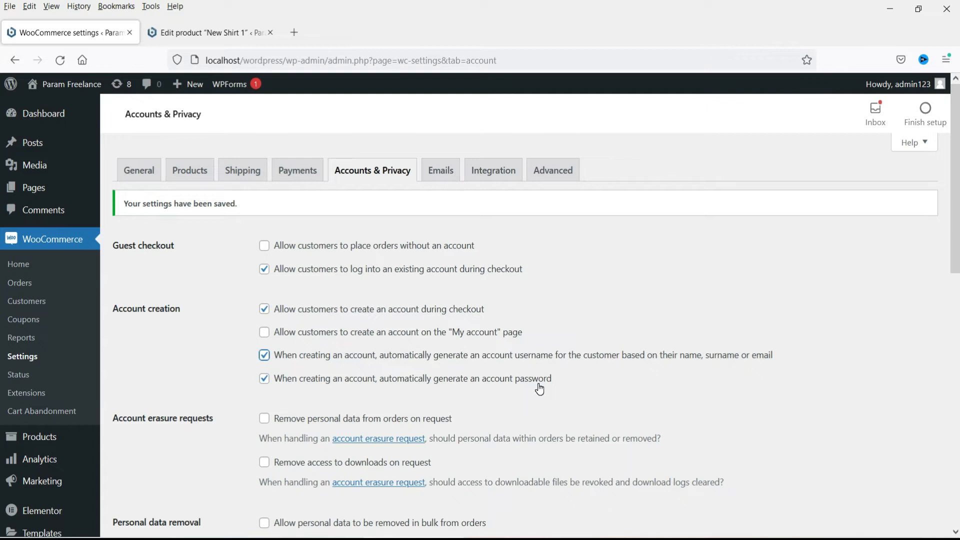
scroll("down", 3)
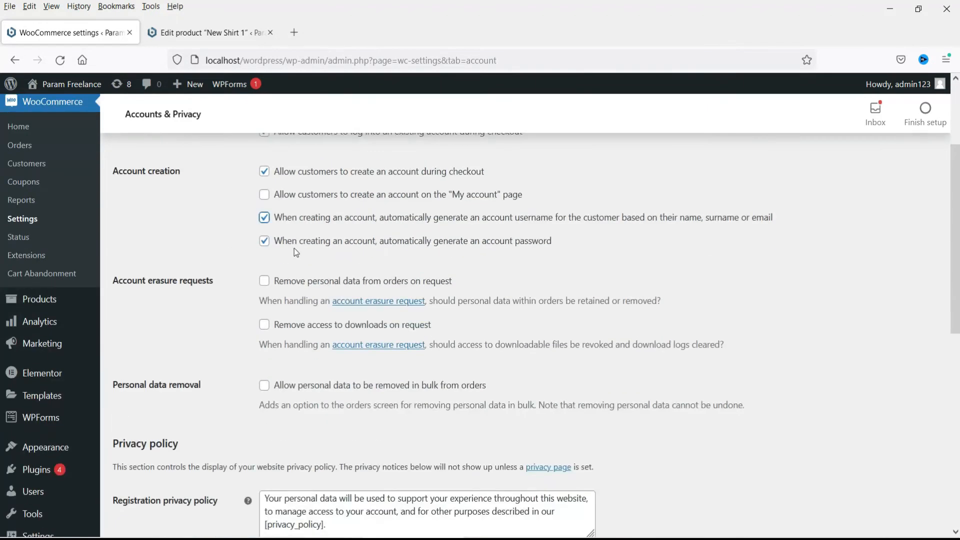
mouse_move(528, 250)
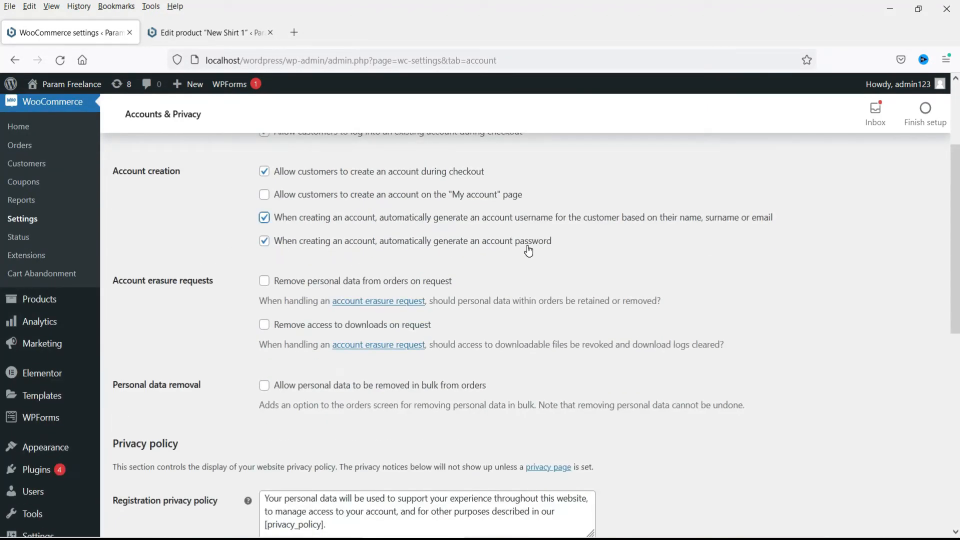
scroll("down", 3)
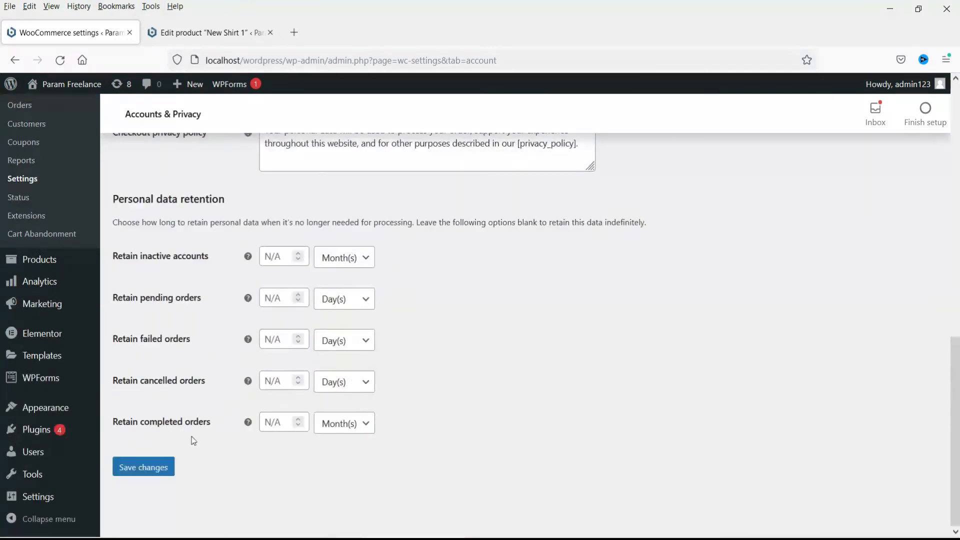
left_click(143, 467)
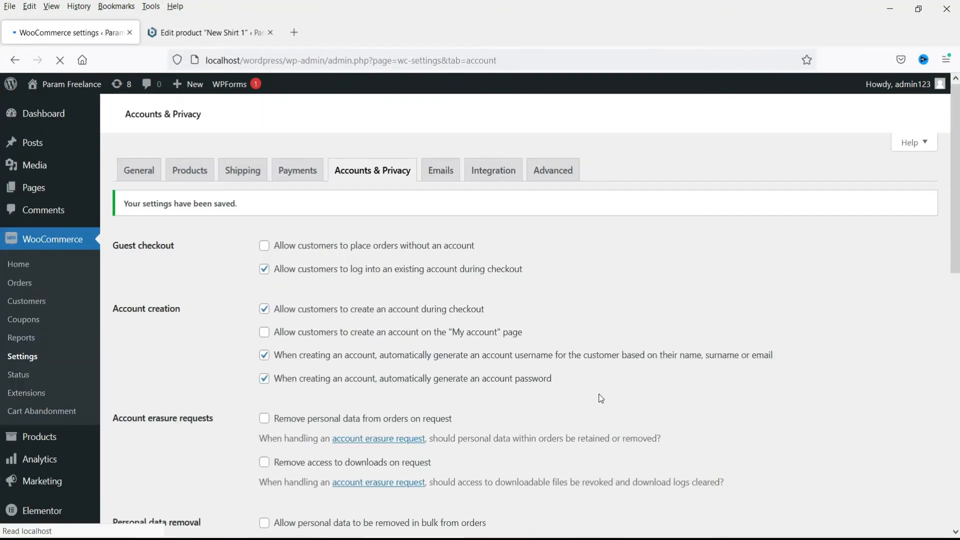
scroll("down", 3)
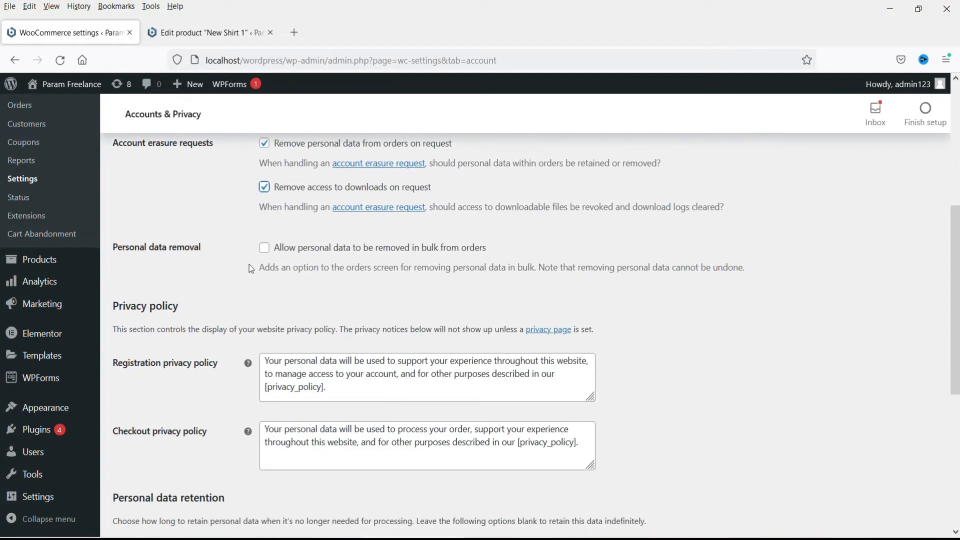
Scroll through the account erasure and personal data retention settings to review them.
scroll("down", 3)
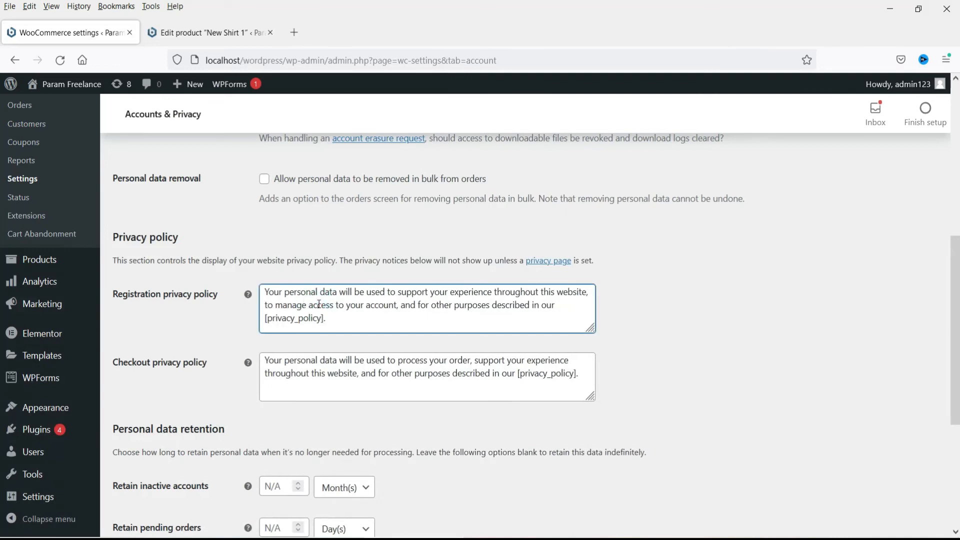
scroll("down", 3)
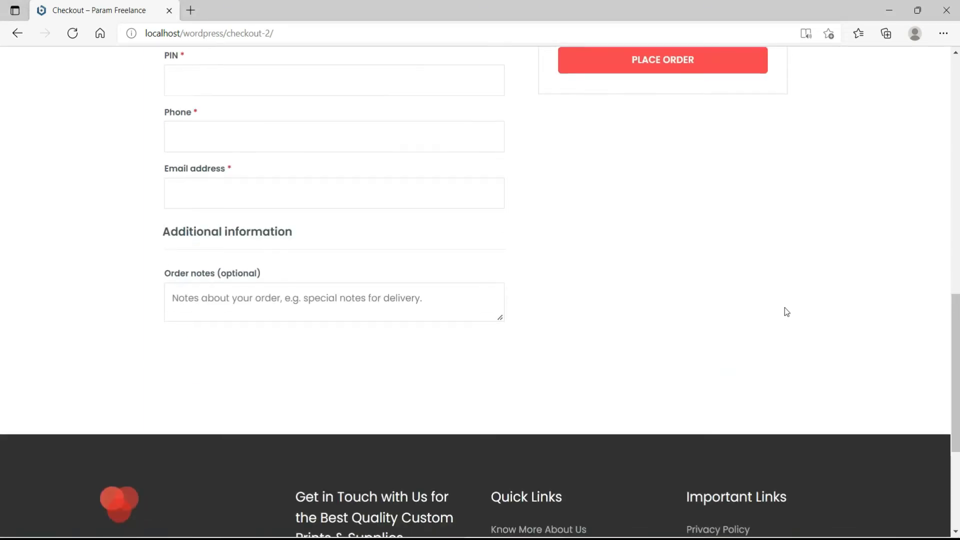
scroll("up", 3)
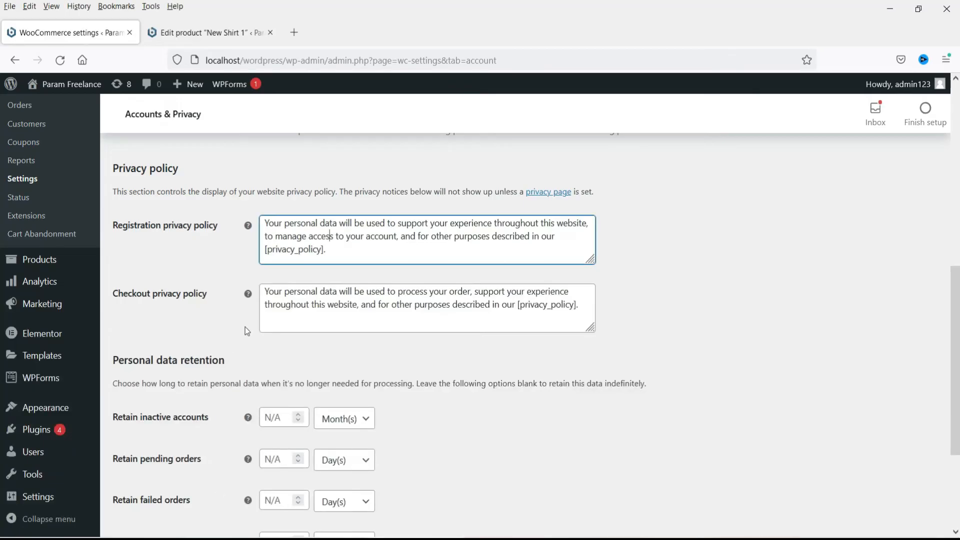
scroll("down", 3)
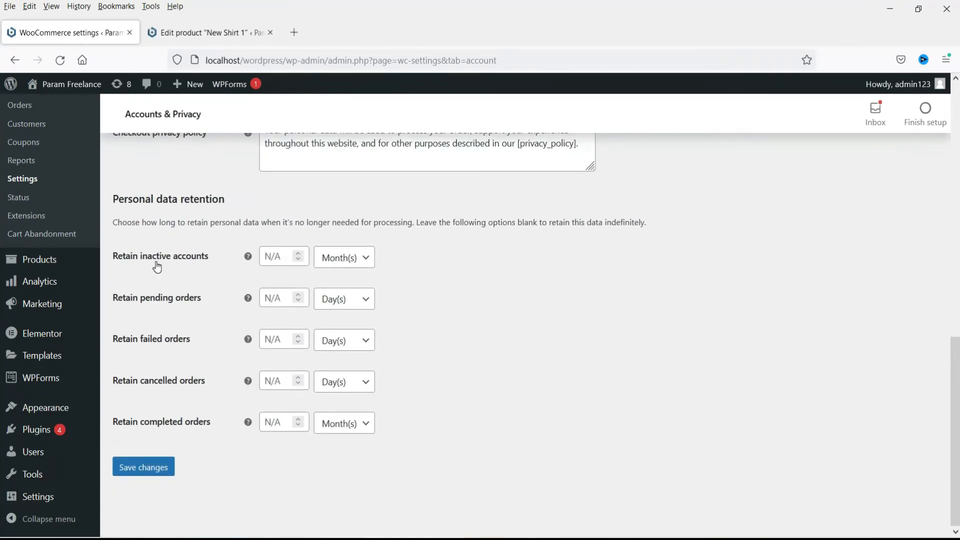
mouse_move(602, 314)
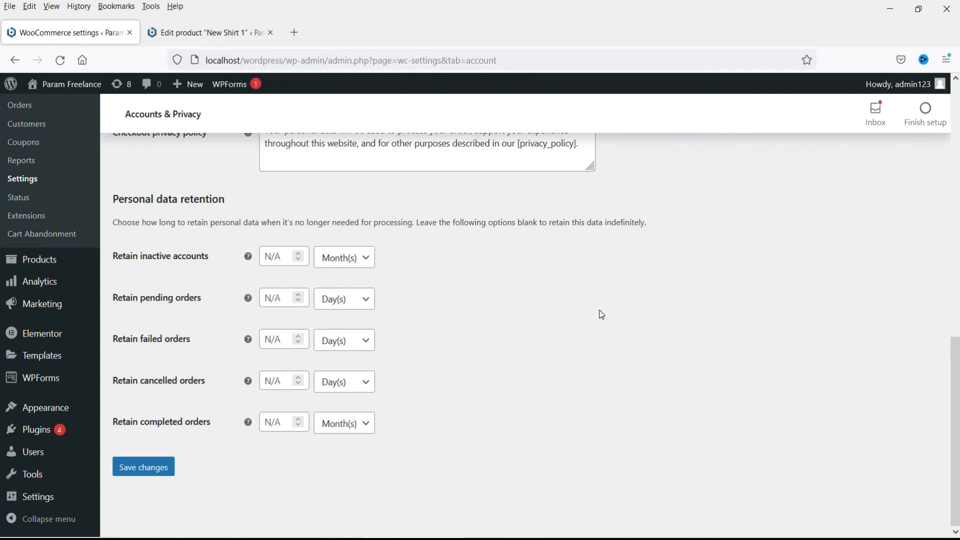
mouse_move(171, 252)
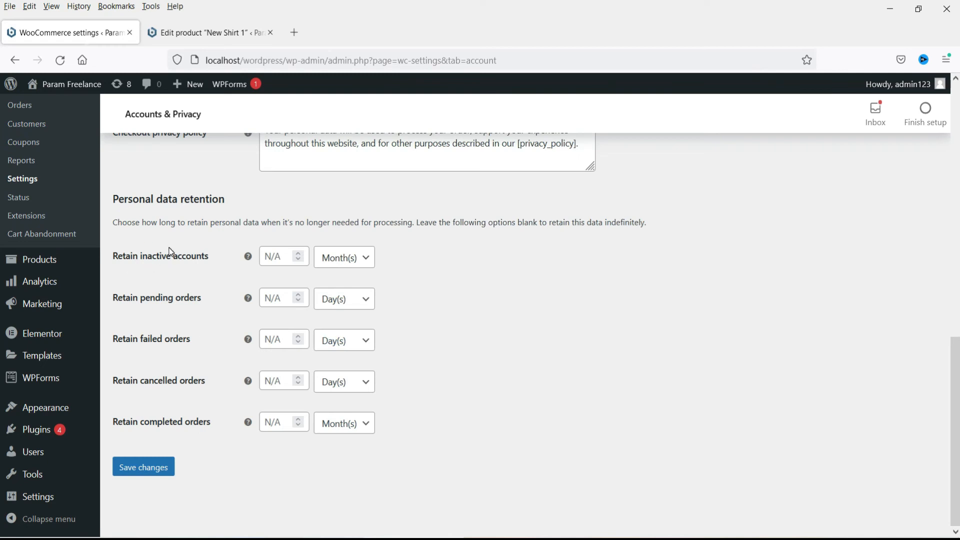
mouse_move(539, 296)
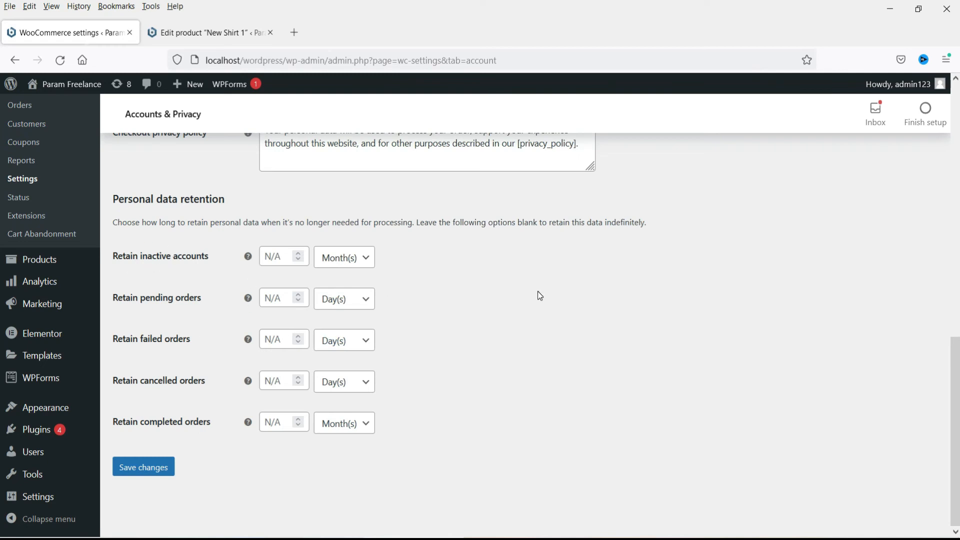
mouse_move(521, 358)
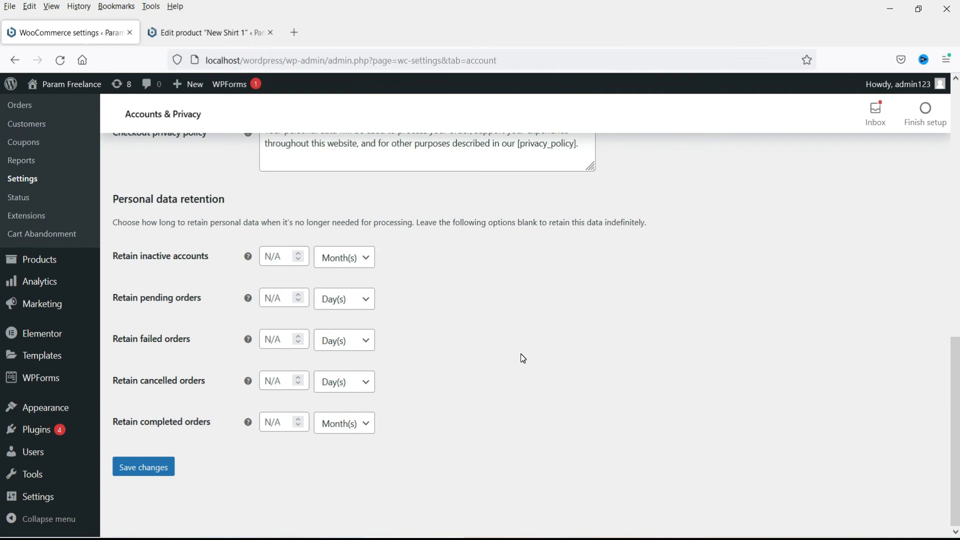
mouse_move(649, 404)
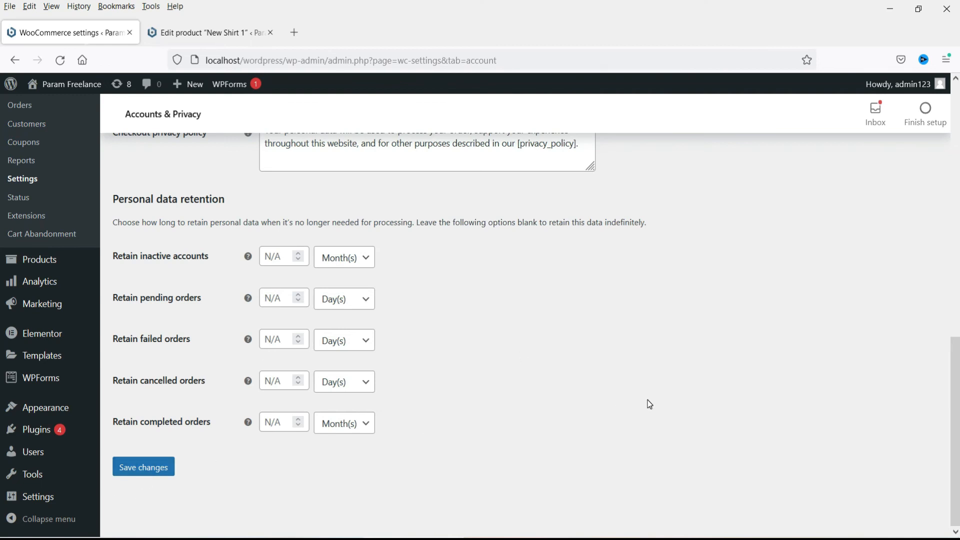